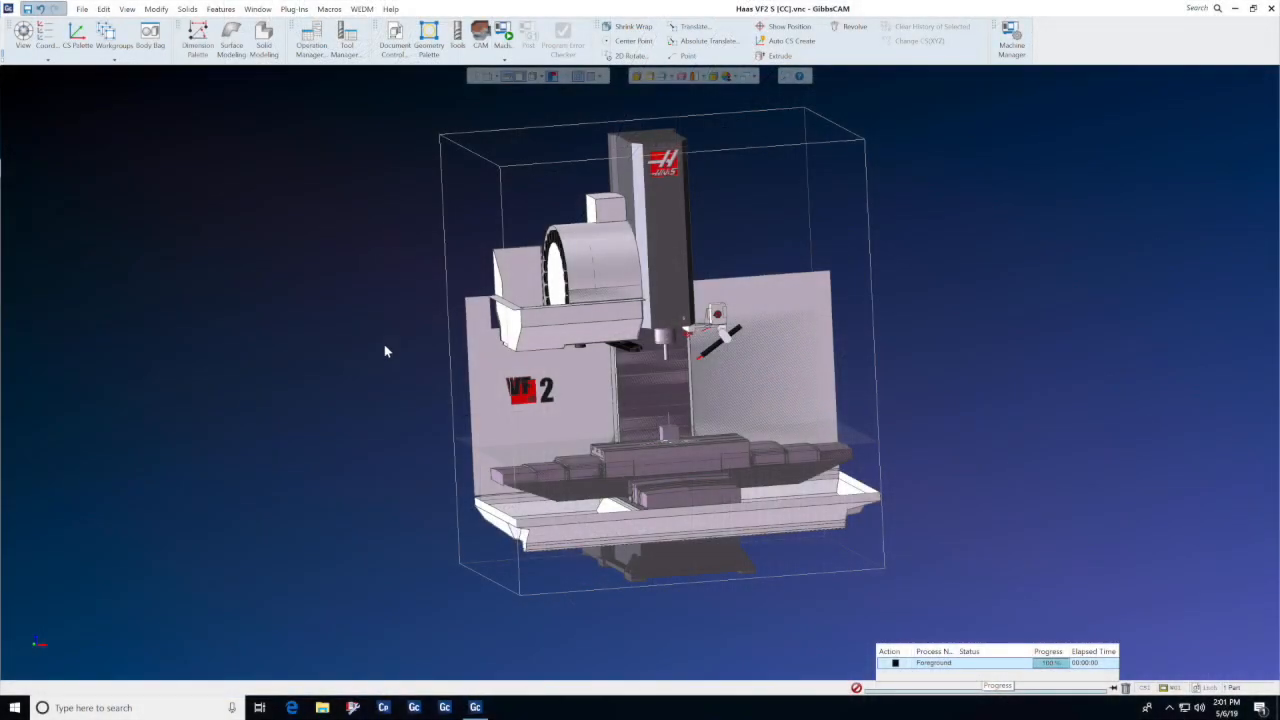
- Bag the Sheet Metal and Z Axis bodies and bring up the Body Bag window
click(150, 38)
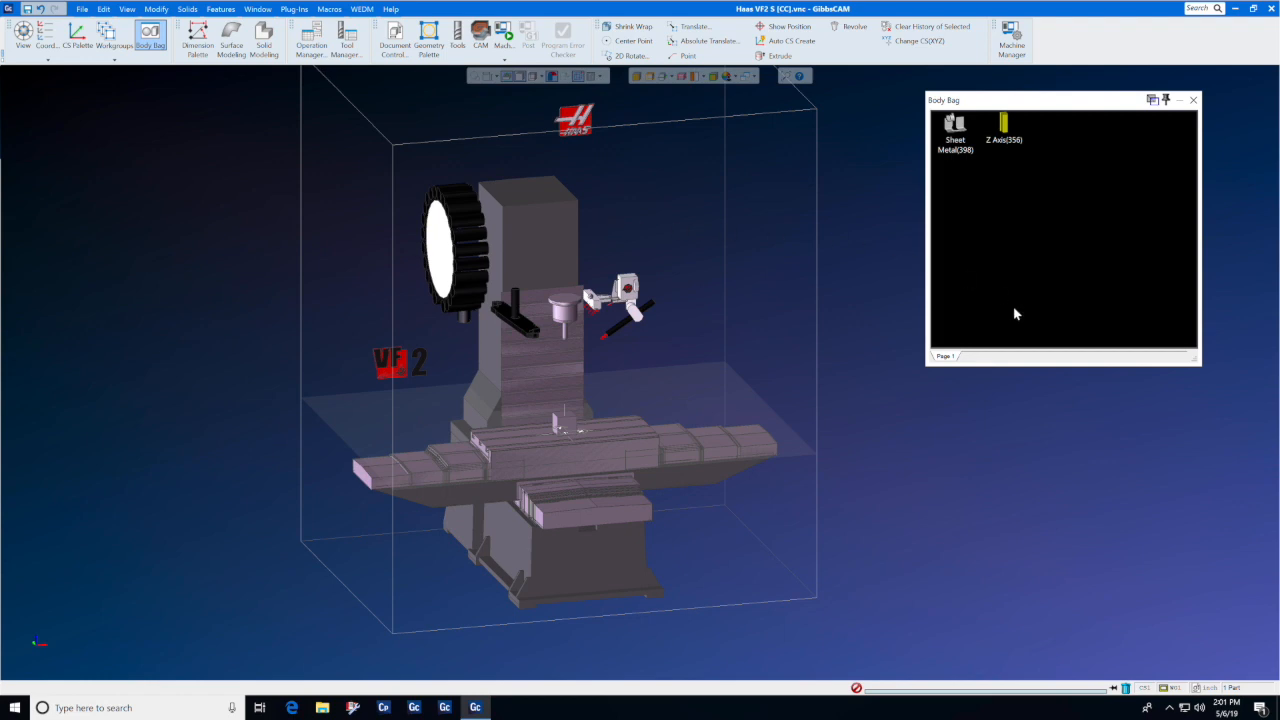
- Insert a second, empty page into the Body Bag and make it the open page
right_click(944, 356)
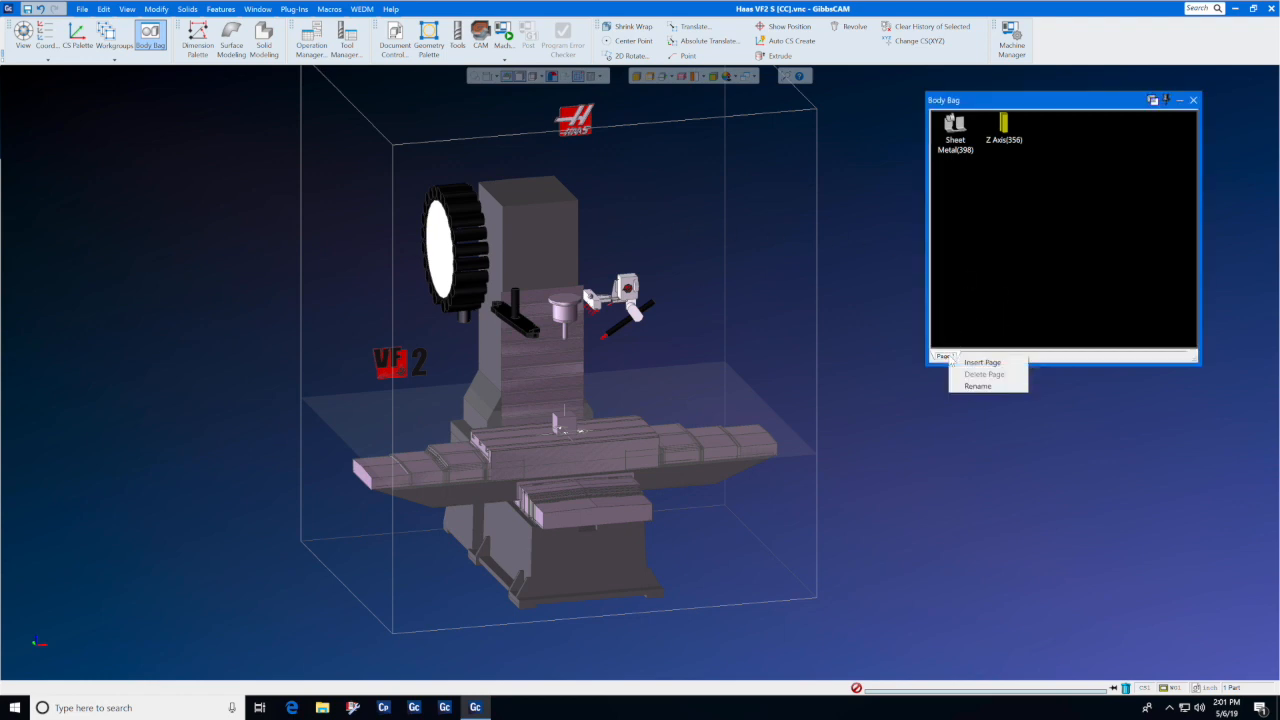
click(982, 362)
text(Tol)
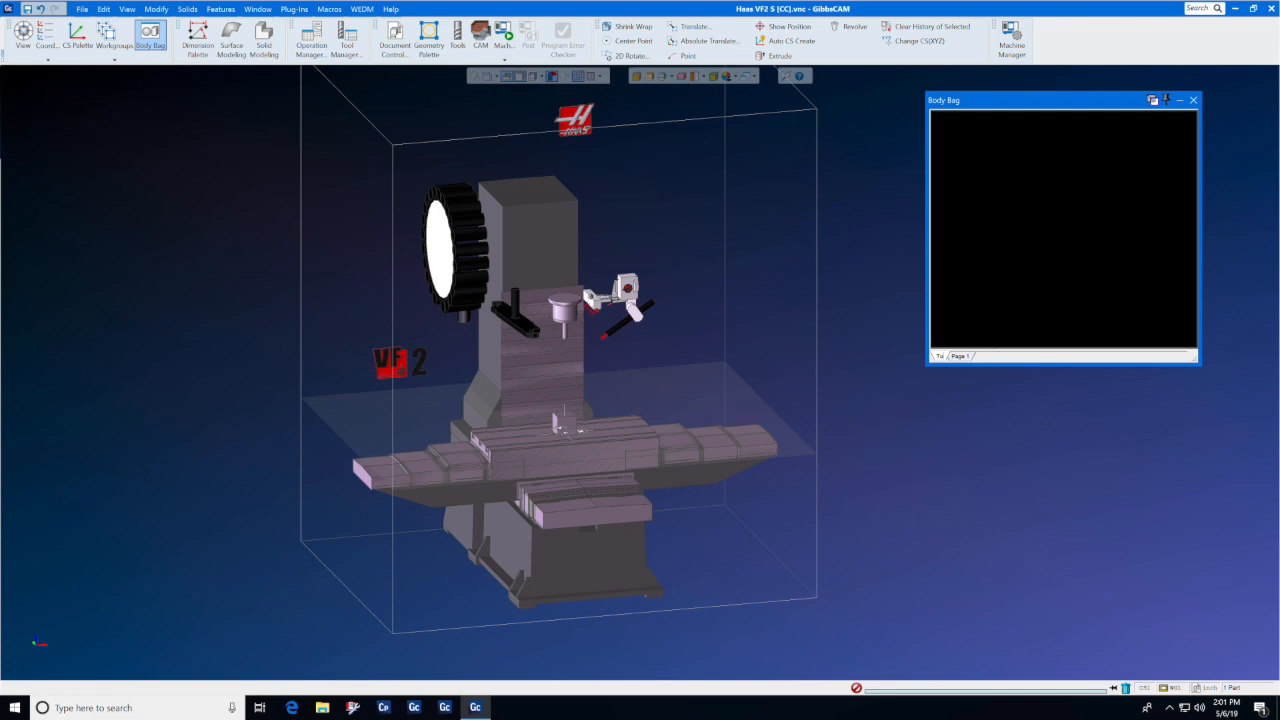
click(944, 356)
text(ol Changer)
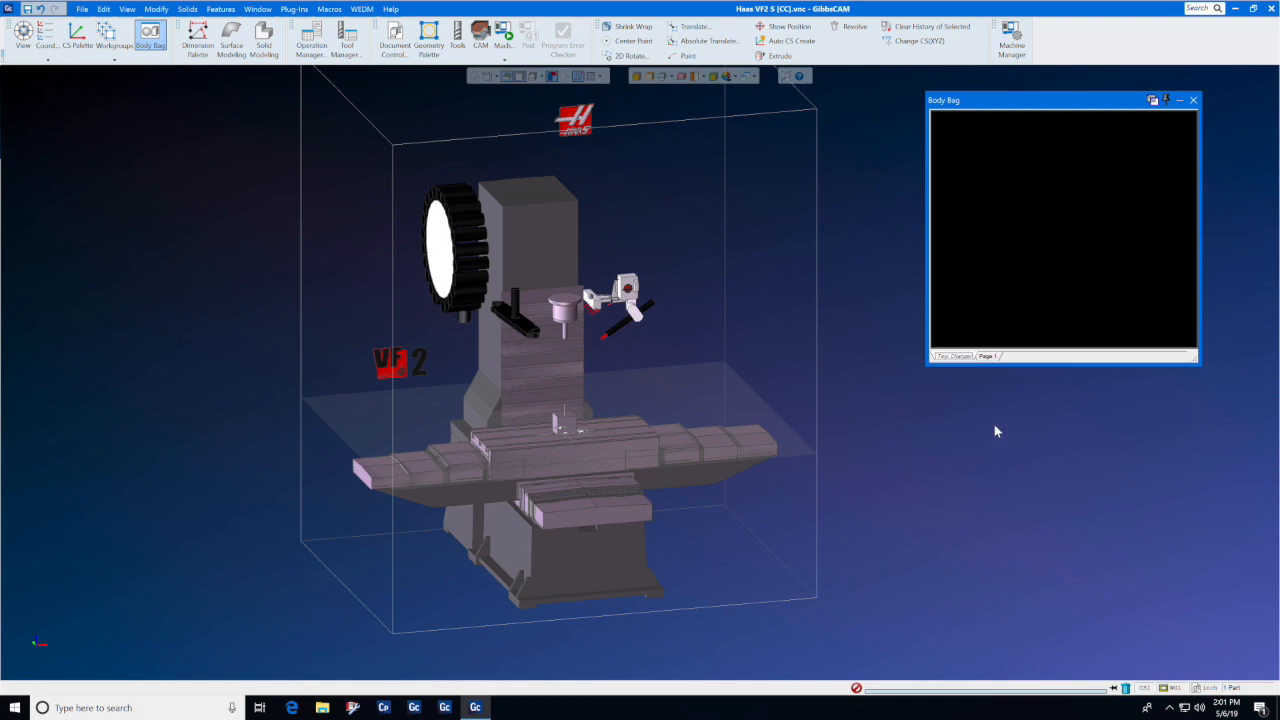
mouse_move(688, 250)
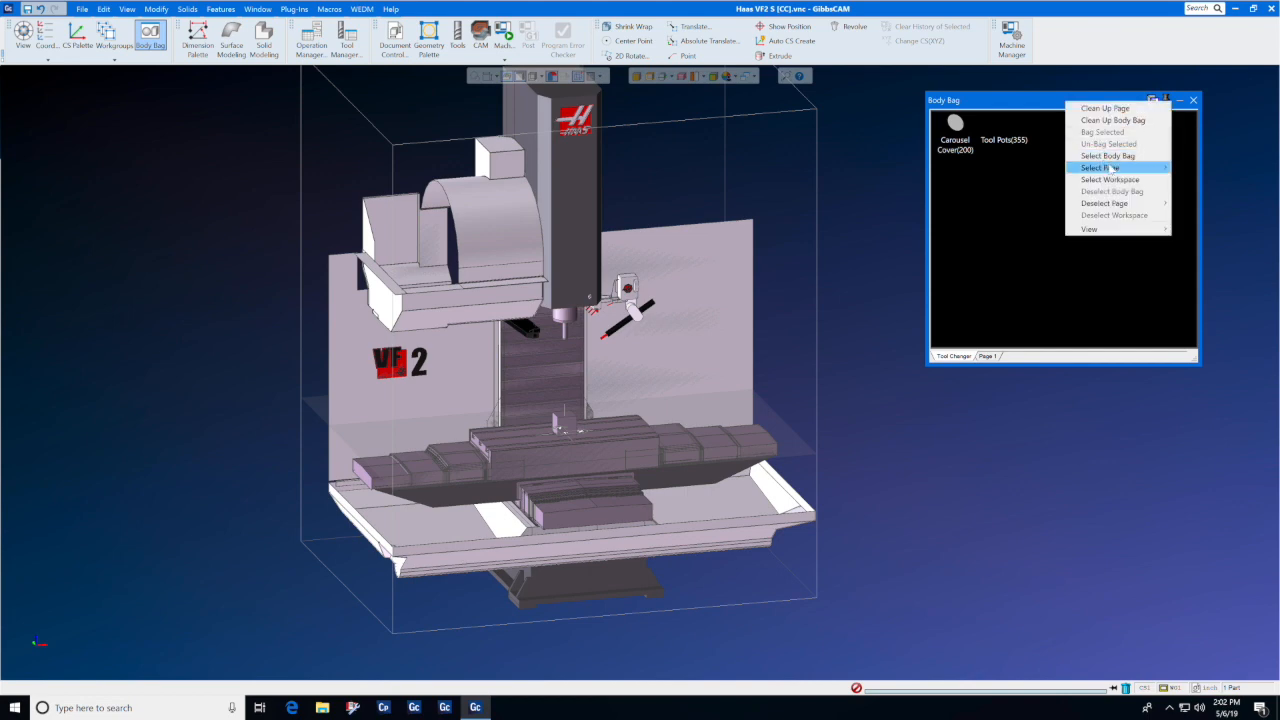
mouse_move(1100, 168)
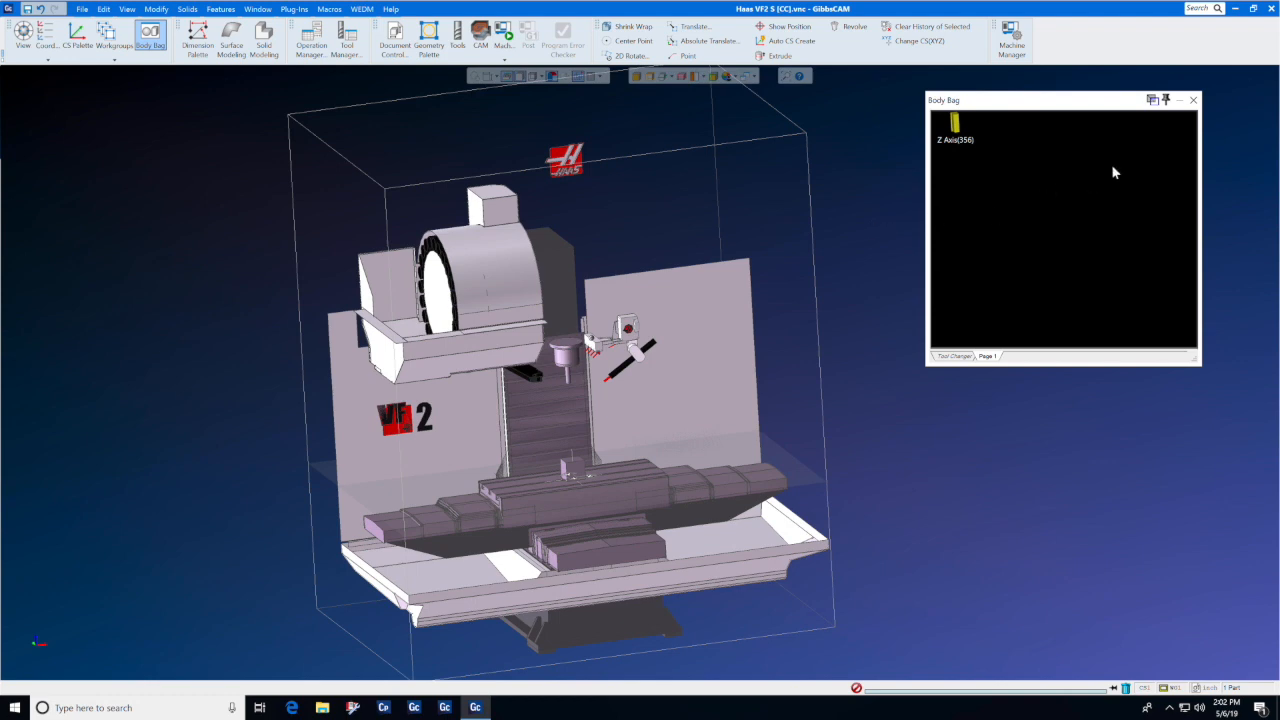
- Select all machine bodies and unbag the Z Axis body from Body Bag Page 1
click(1192, 100)
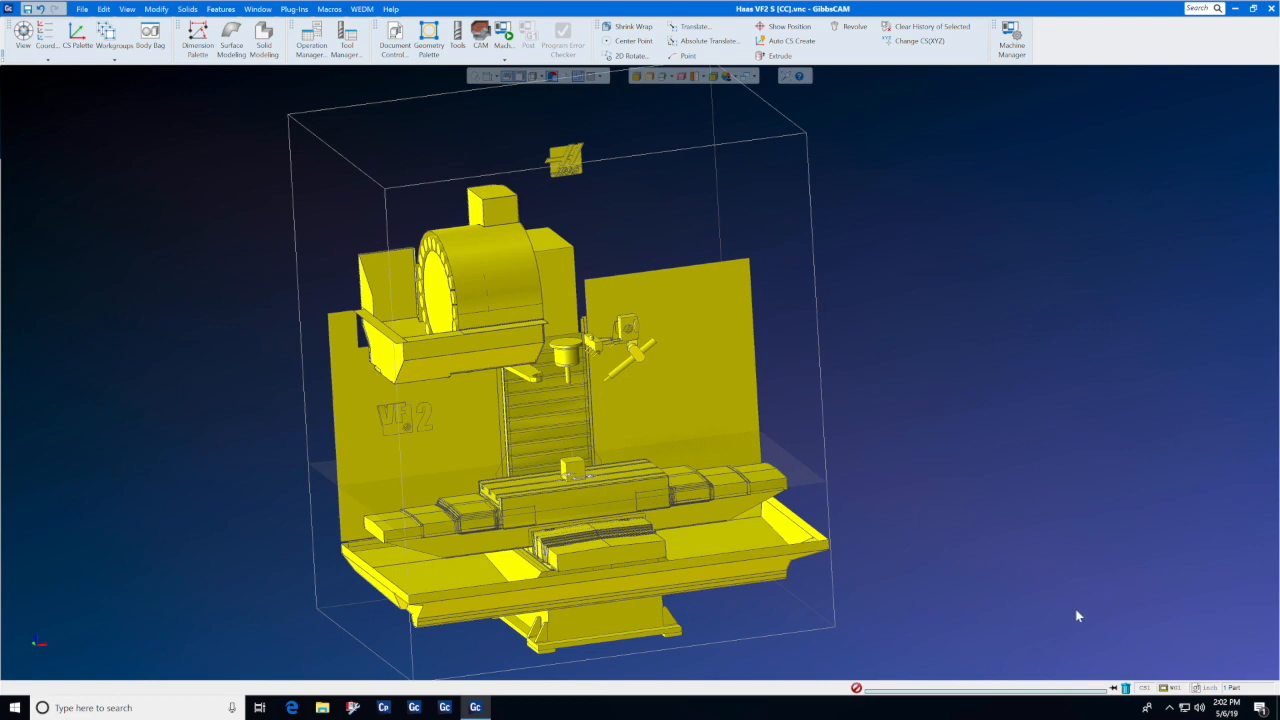
mouse_move(952, 220)
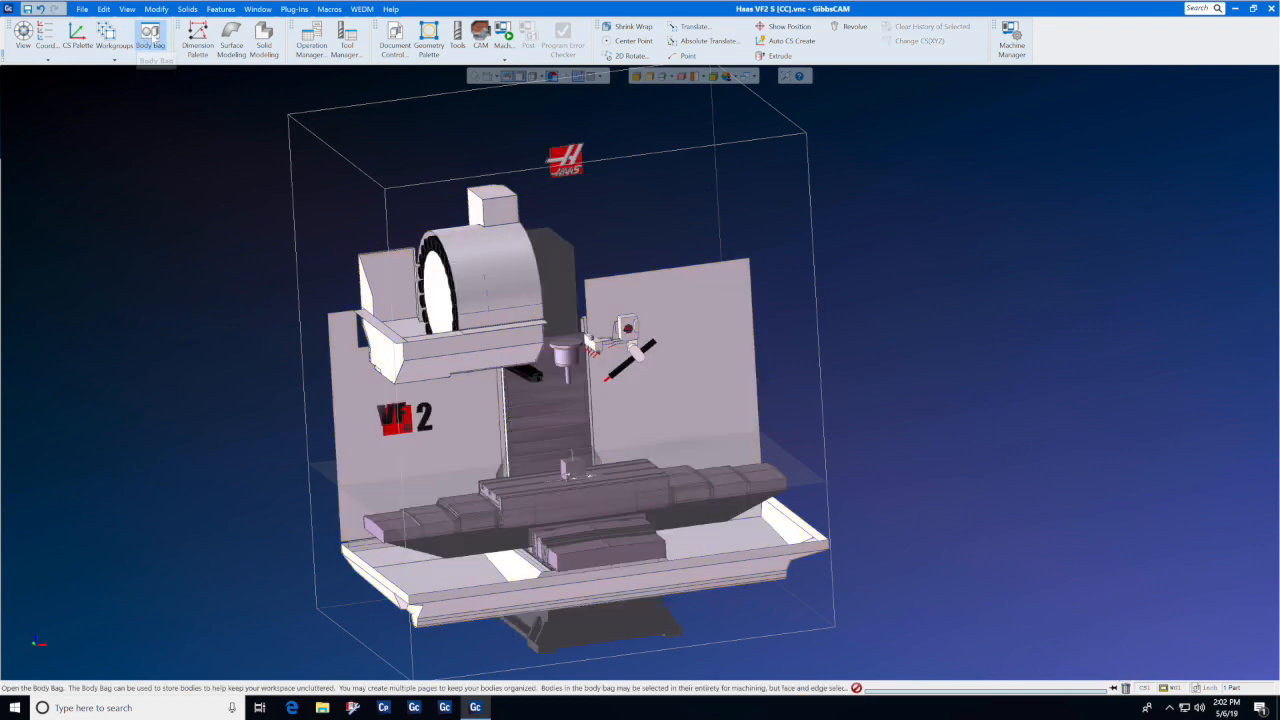
click(150, 36)
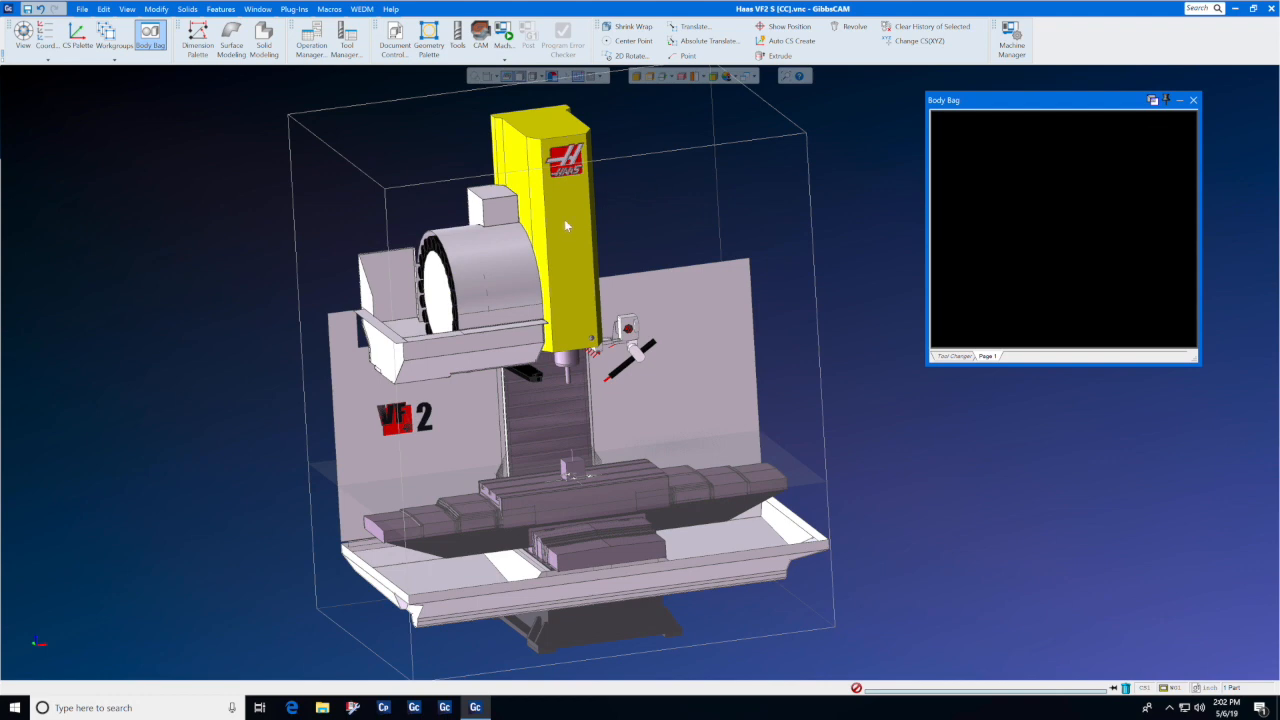
- Show History for the Z Axis body from its context menu
right_click(566, 224)
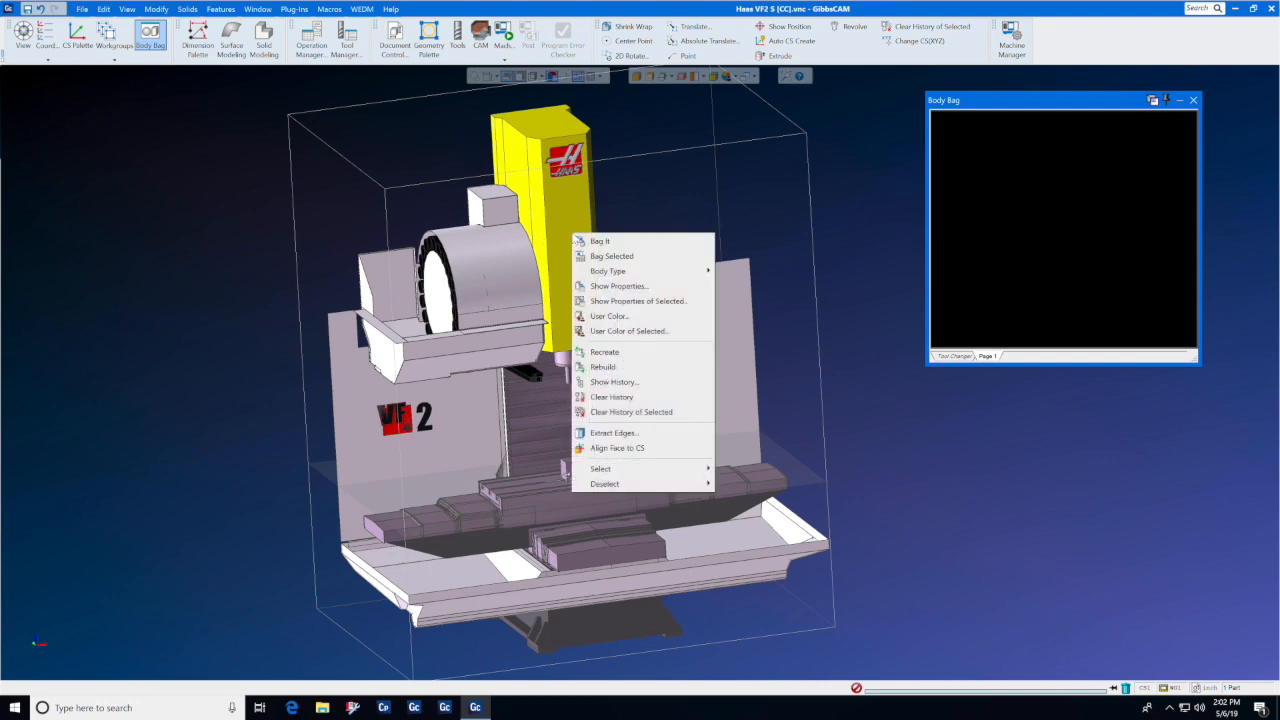
mouse_move(612, 396)
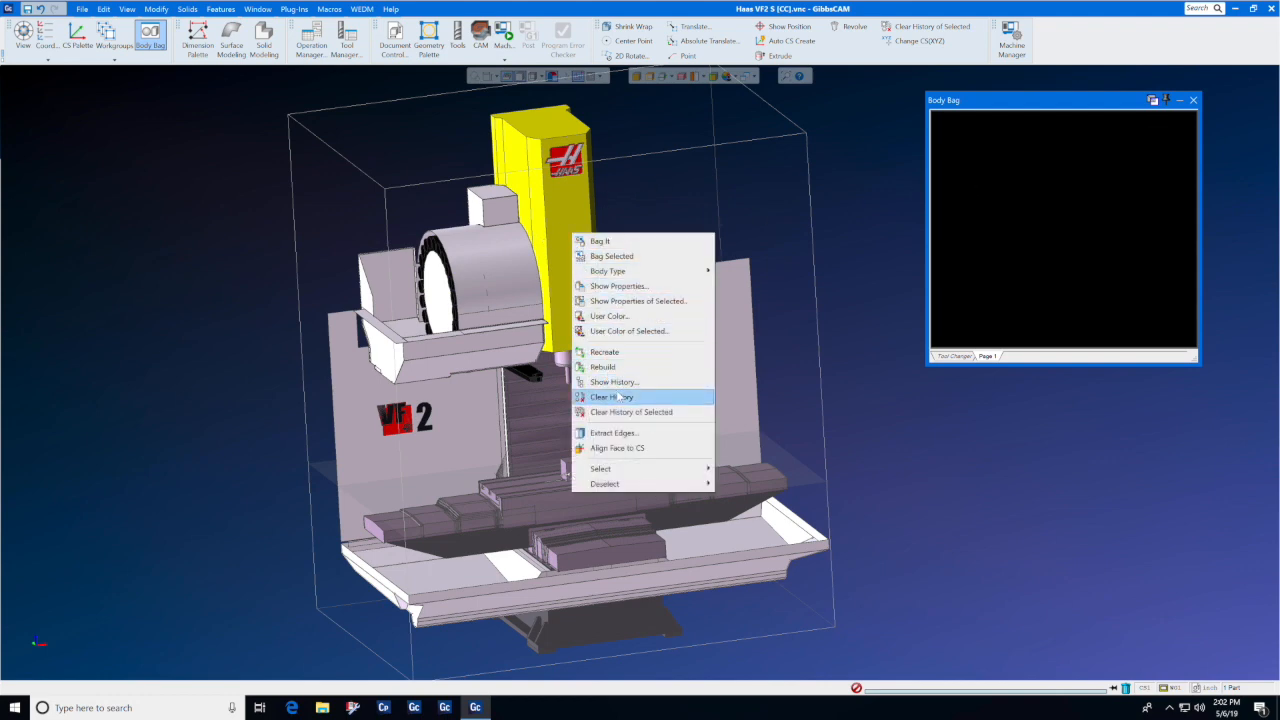
click(612, 380)
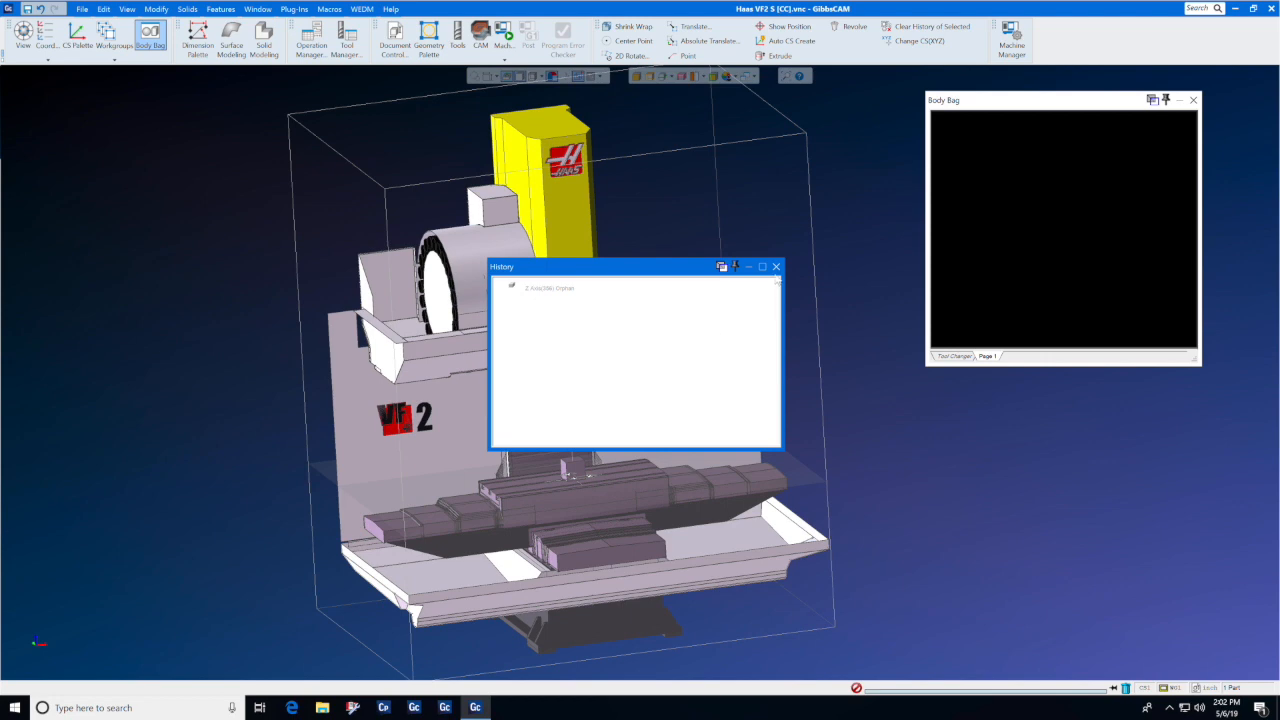